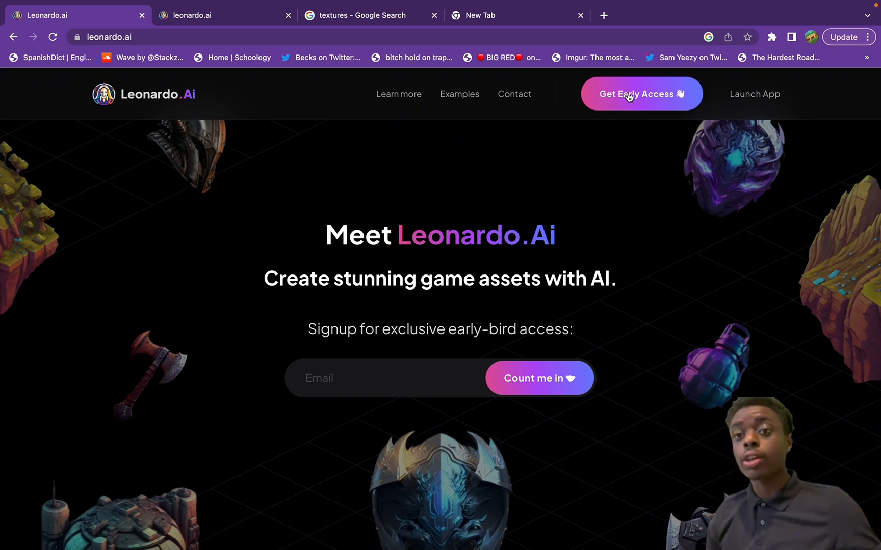
- Dismiss the early access sign-up form and close the leftover search and blank tabs to reveal the basswood texture project
{"action": "left_click", "coordinate": [640, 93]}
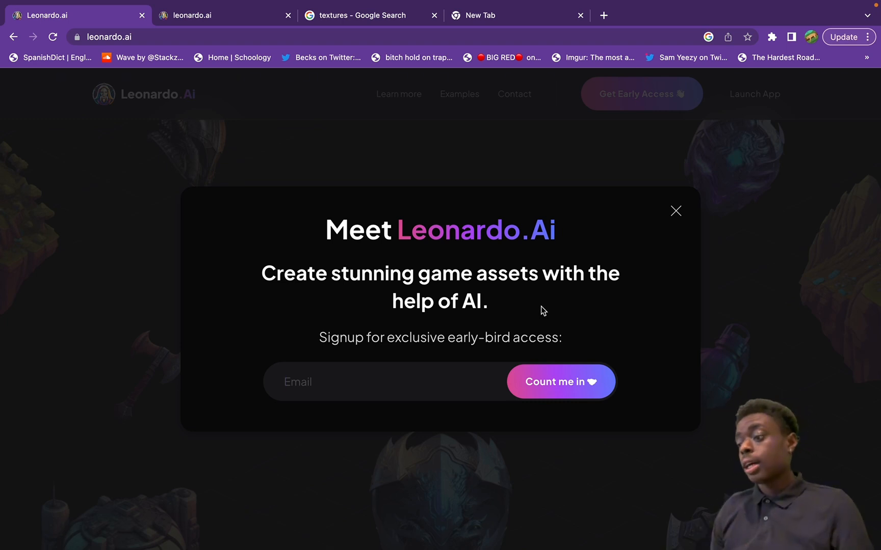
{"action": "mouse_move", "coordinate": [679, 163]}
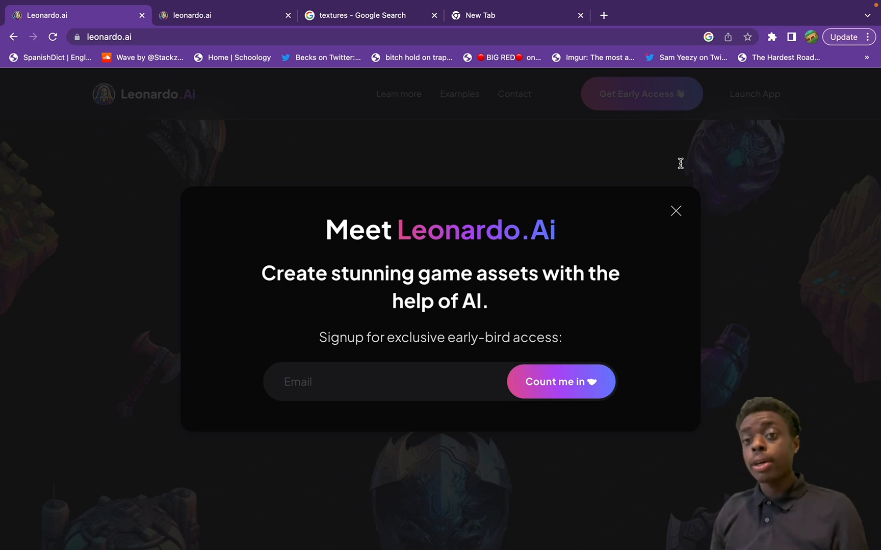
{"action": "left_click", "coordinate": [675, 211]}
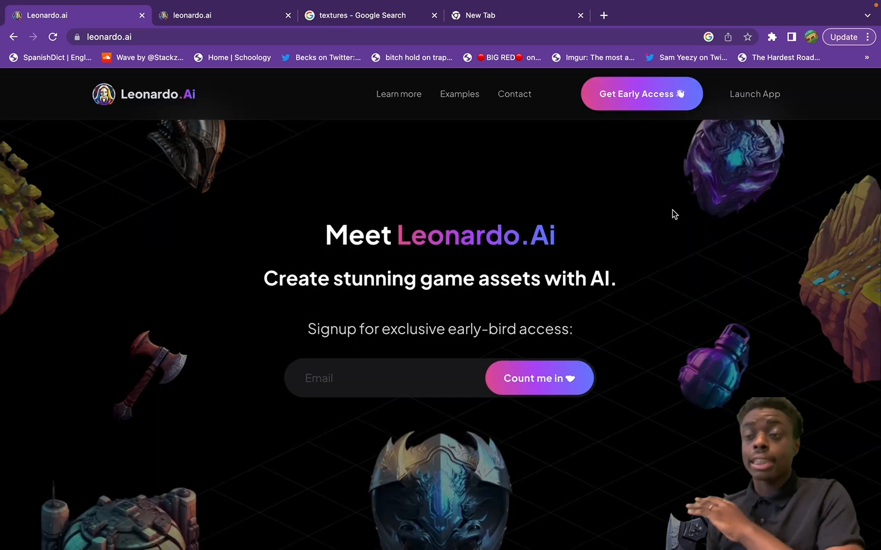
{"action": "left_click", "coordinate": [219, 15]}
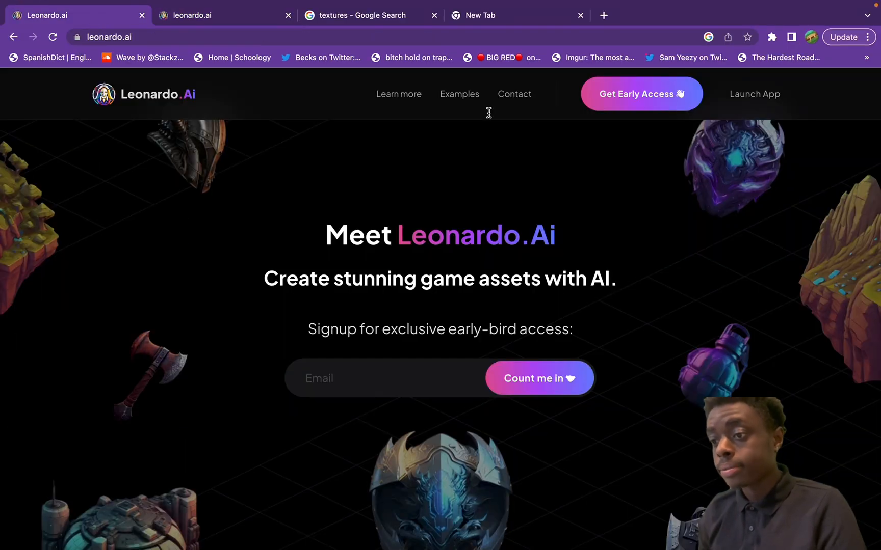
{"action": "left_click", "coordinate": [755, 93]}
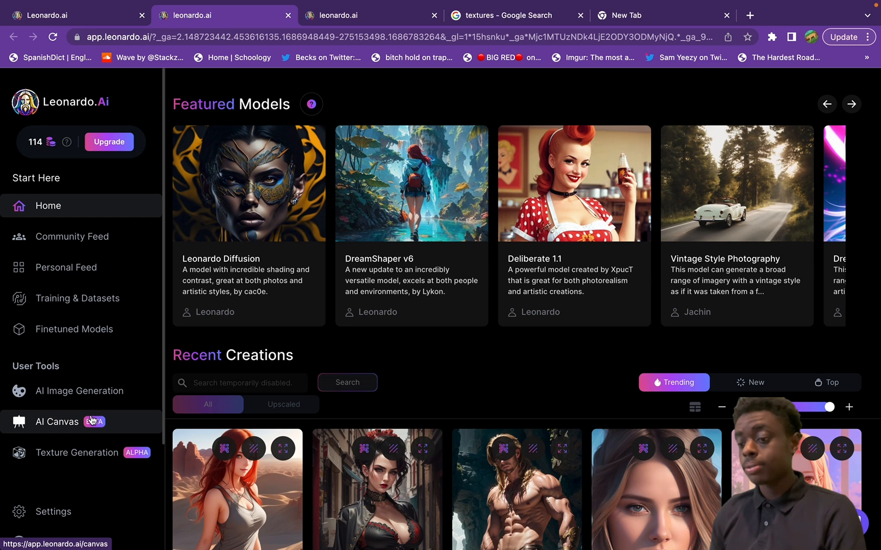
{"action": "mouse_move", "coordinate": [101, 460]}
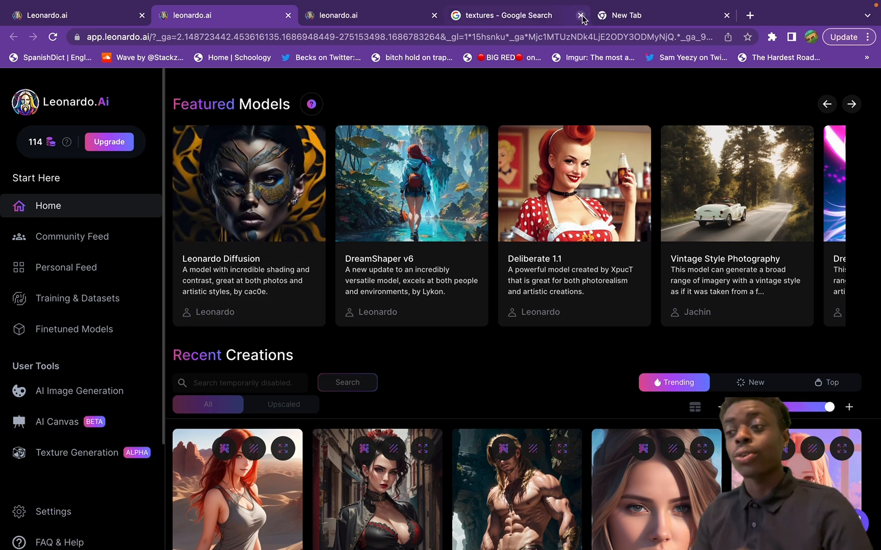
{"action": "left_click", "coordinate": [580, 15]}
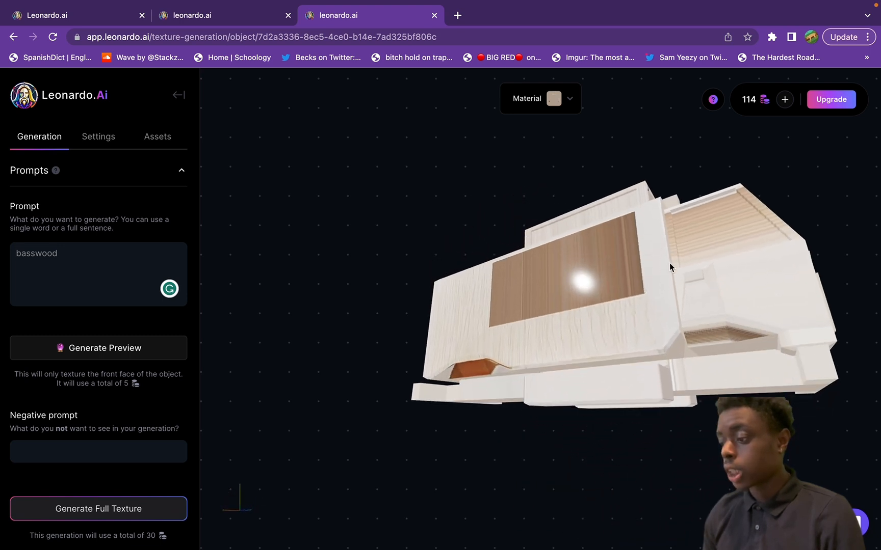
- Replace the basswood prompt with 'tree bark'
{"action": "left_click", "coordinate": [99, 274]}
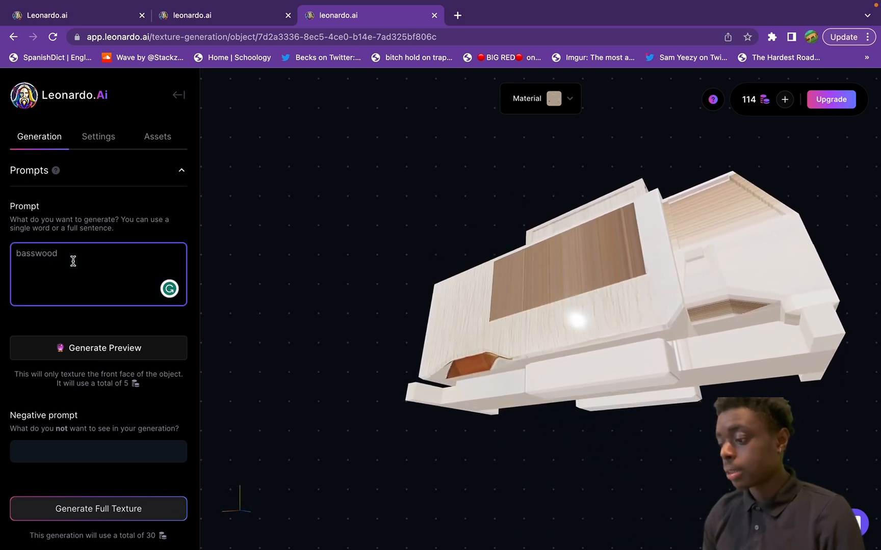
{"action": "key", "text": "Backspace"}
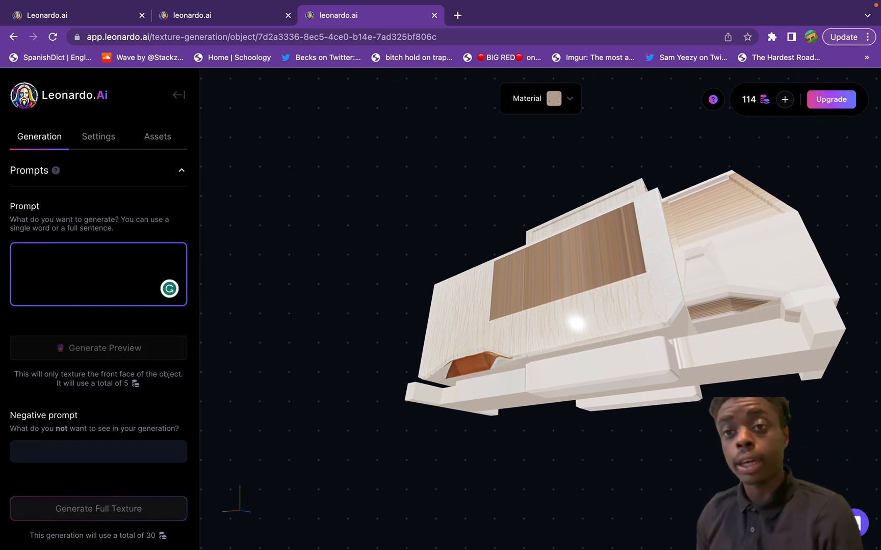
{"action": "left_click", "coordinate": [98, 274]}
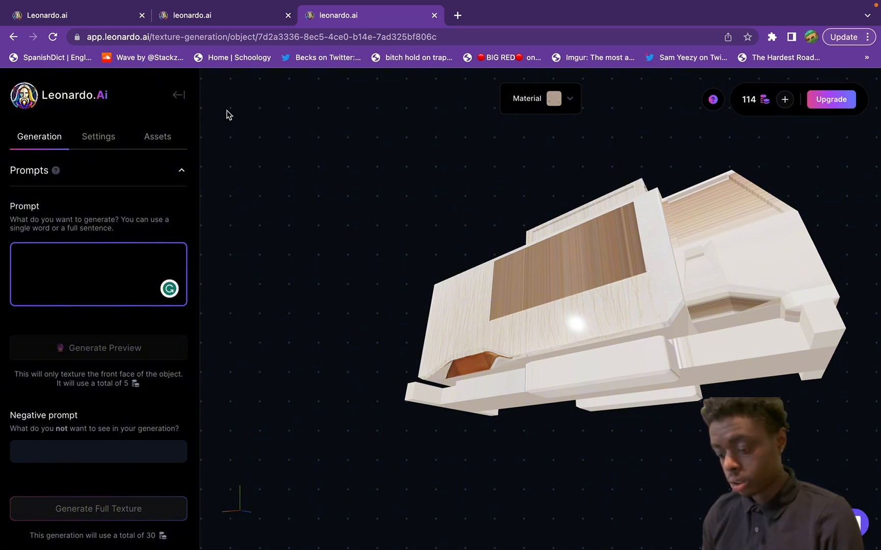
{"action": "type", "text": "tree"}
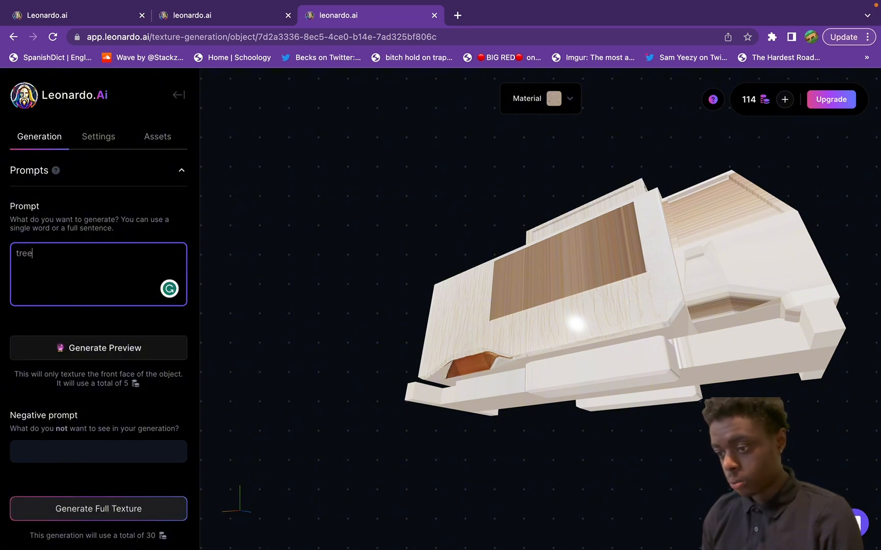
{"action": "type", "text": "bark"}
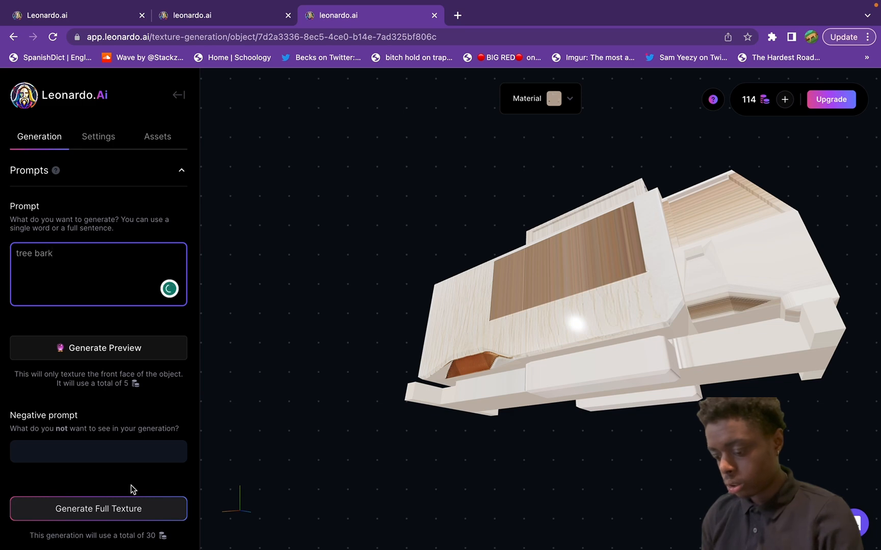
- Start a full tree bark texture generation (114 to 84 credits) and dismiss the wait notice
{"action": "left_click", "coordinate": [98, 508]}
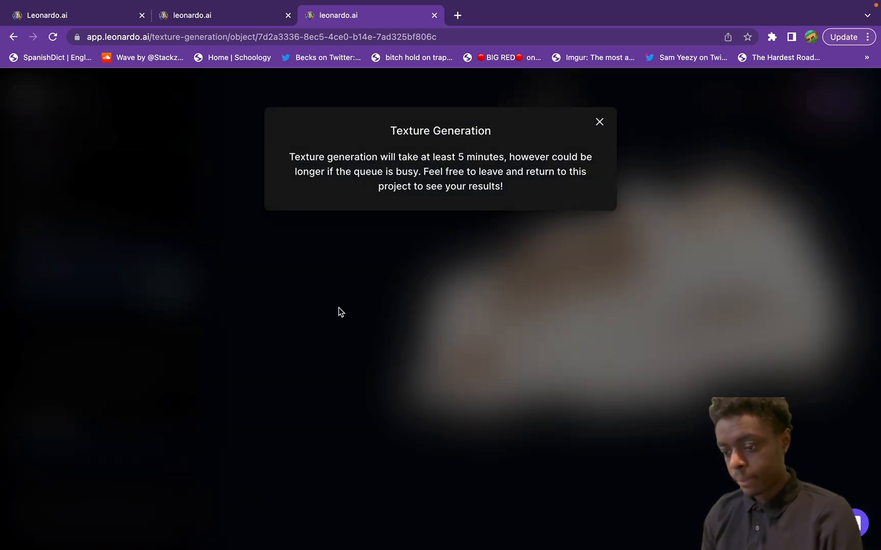
{"action": "mouse_move", "coordinate": [425, 241]}
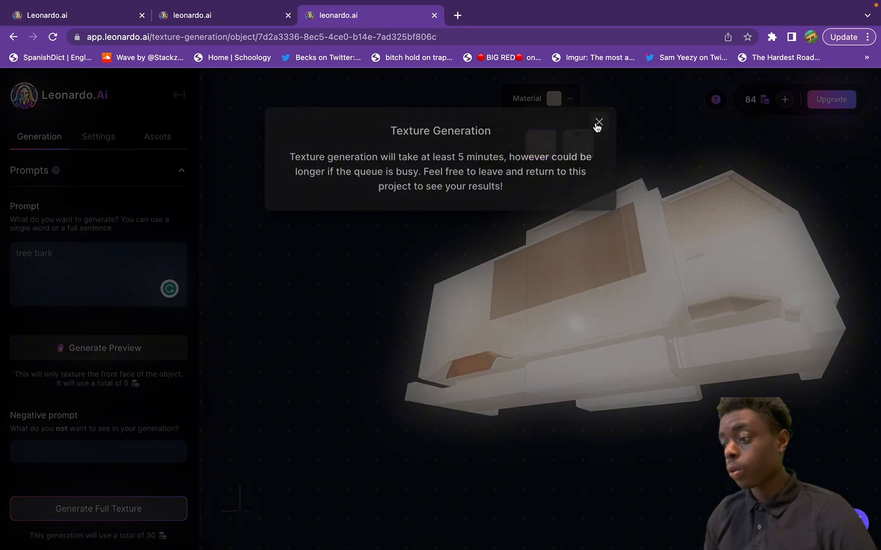
{"action": "left_click", "coordinate": [598, 122]}
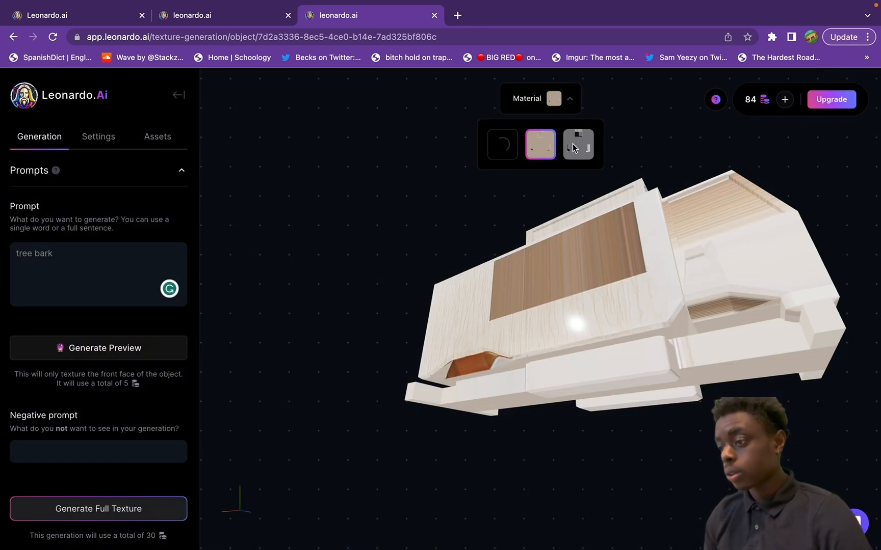
{"action": "mouse_move", "coordinate": [458, 323]}
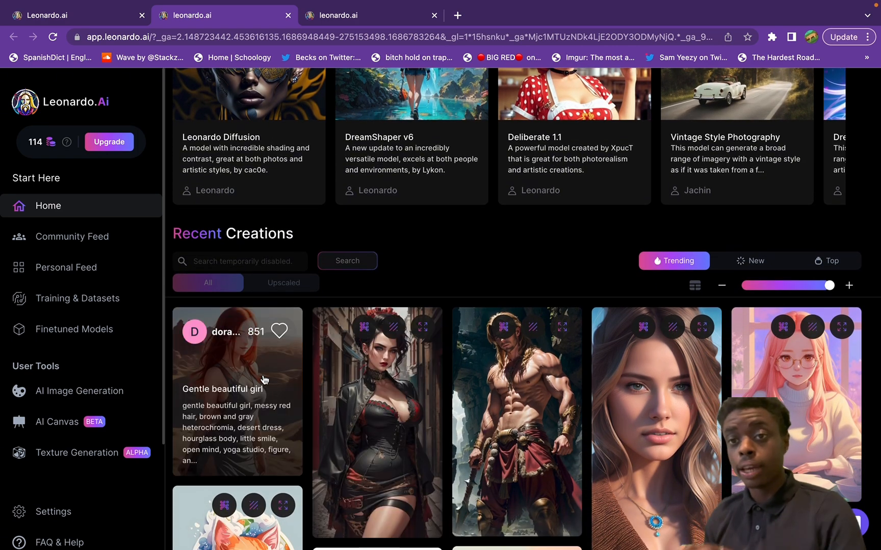
- View the 'Gentle beautiful girl' creation's prompt details and remix it into a new generation
{"action": "scroll", "scroll_direction": "down", "scroll_amount": 3}
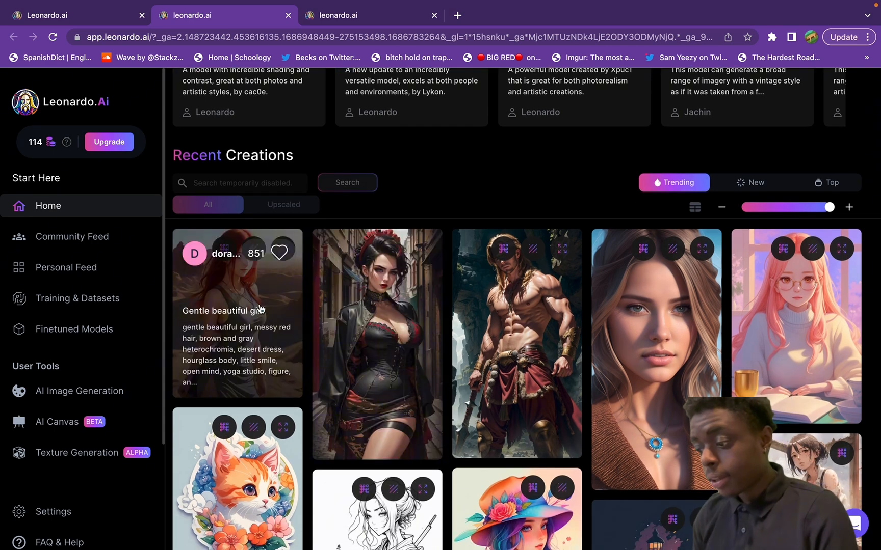
{"action": "left_click", "coordinate": [236, 310]}
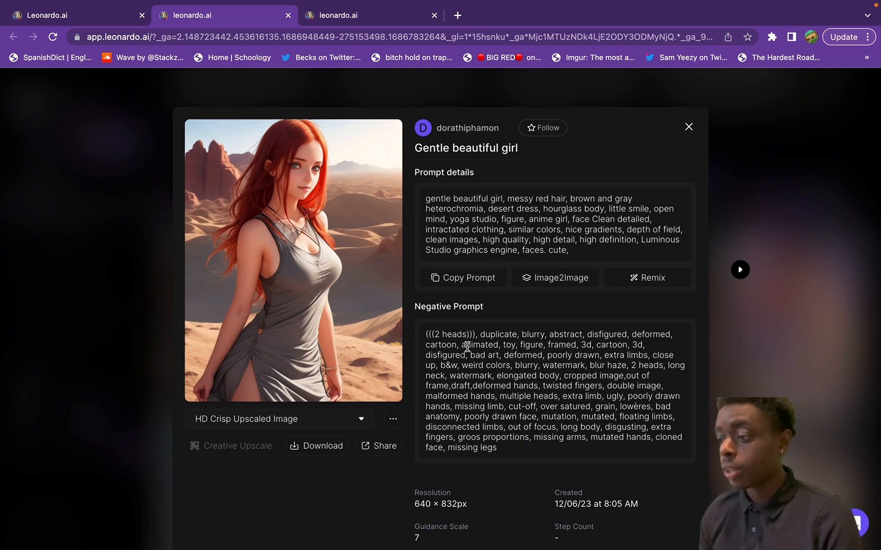
{"action": "mouse_move", "coordinate": [629, 201]}
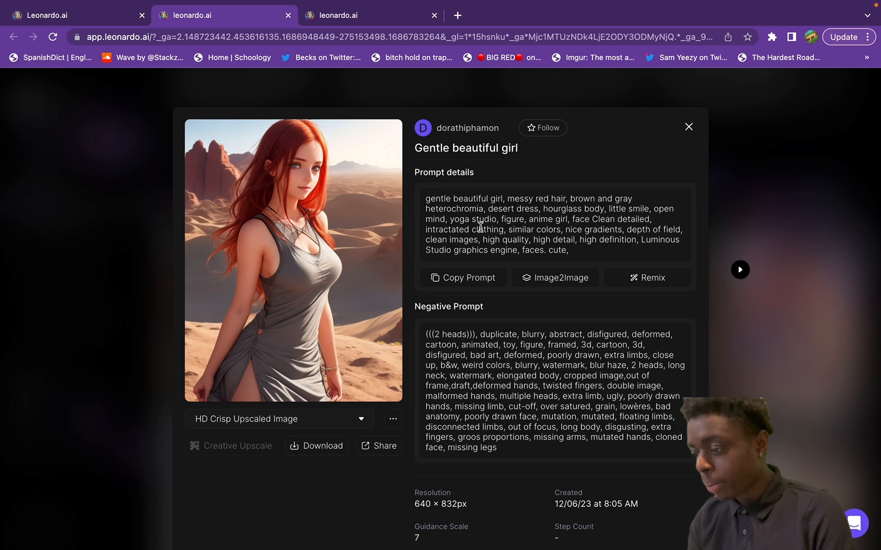
{"action": "mouse_move", "coordinate": [665, 231]}
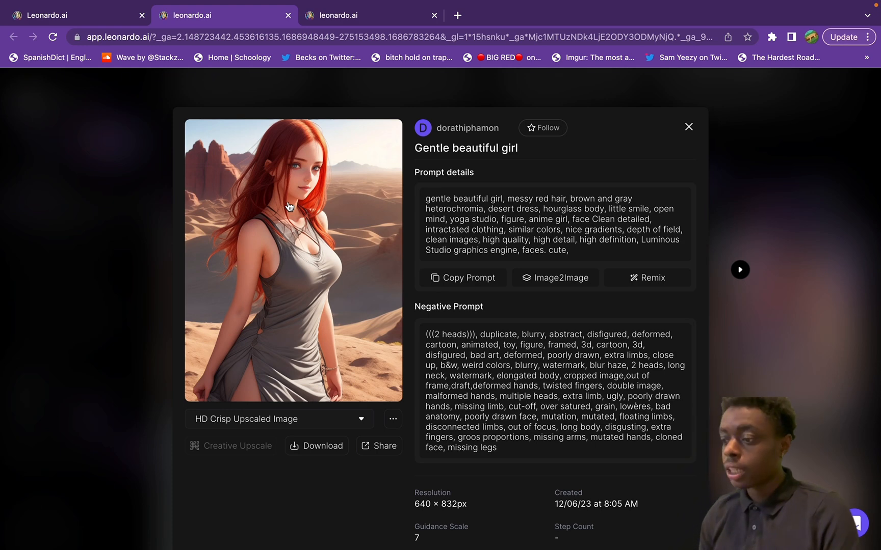
{"action": "mouse_move", "coordinate": [648, 284]}
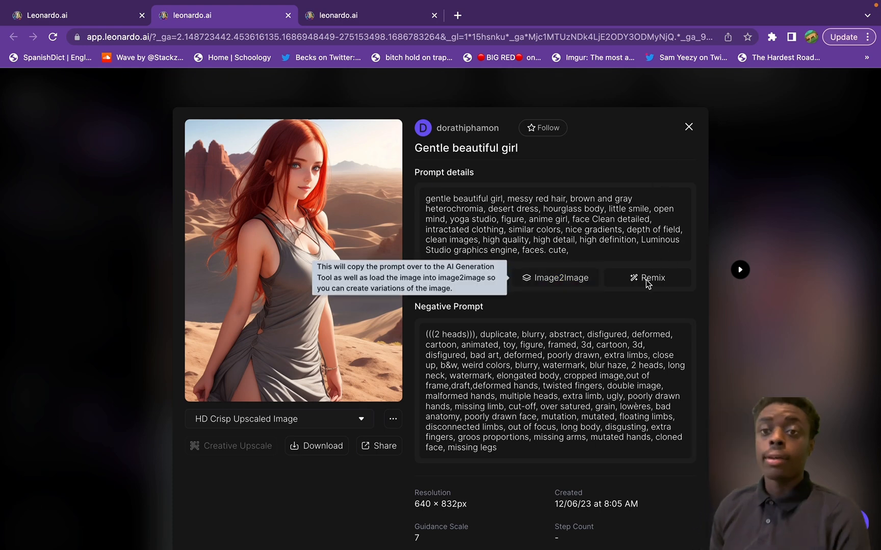
{"action": "left_click", "coordinate": [688, 127]}
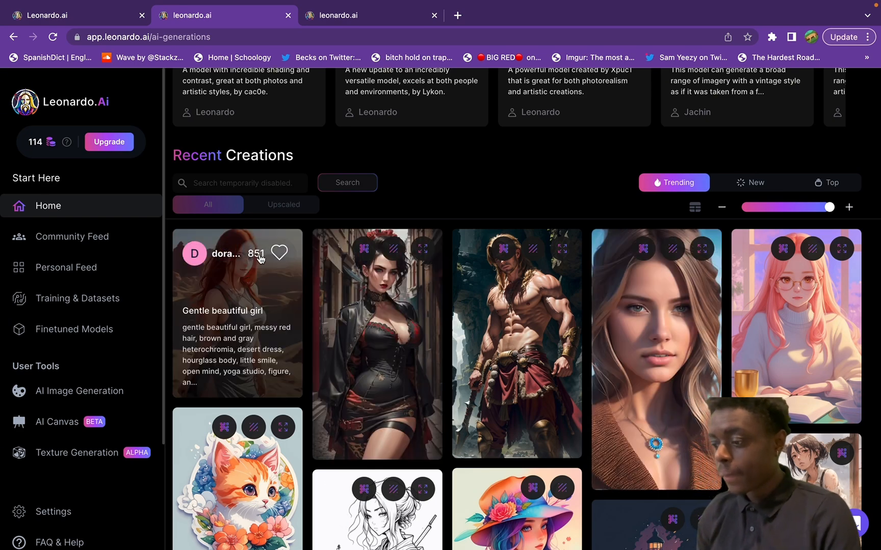
- Generate four images from the remixed blue-haired girl prompt with a futuristic background
{"action": "scroll", "scroll_direction": "up", "scroll_amount": 3}
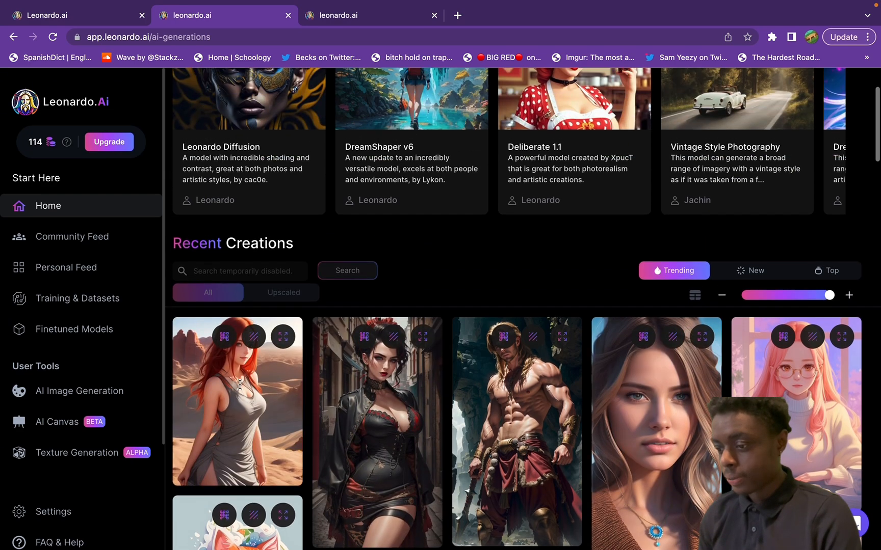
{"action": "left_click", "coordinate": [79, 391]}
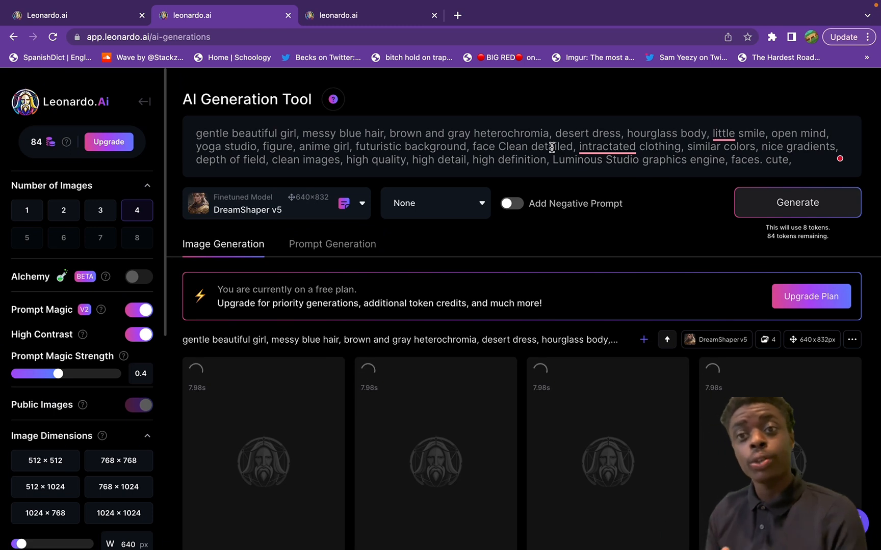
{"action": "mouse_move", "coordinate": [638, 274]}
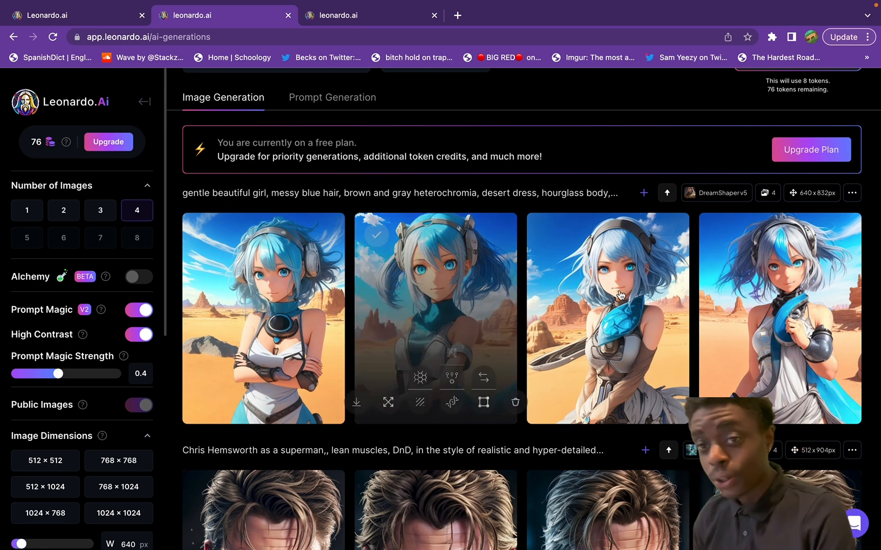
{"action": "mouse_move", "coordinate": [728, 248]}
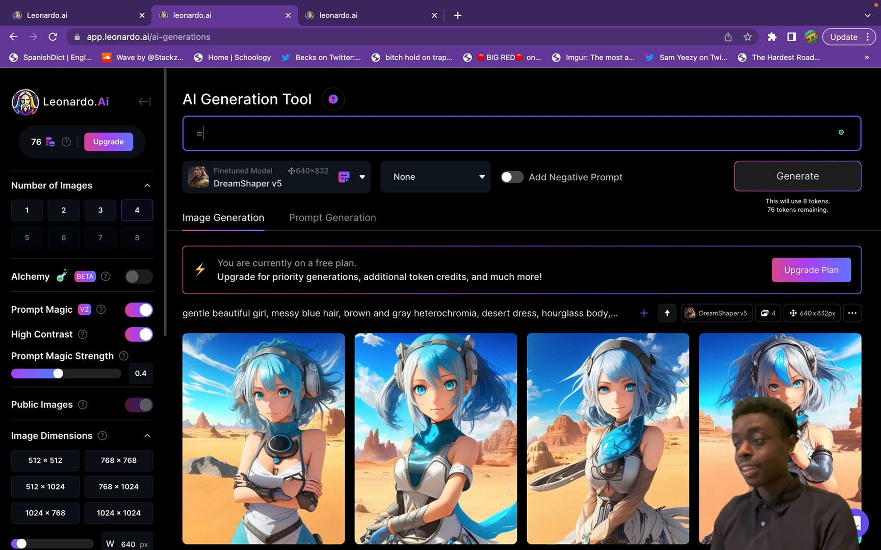
- Generate four green-haired anime sword girl images with a Nissan GTR and review the results
{"action": "type", "text": "ani"}
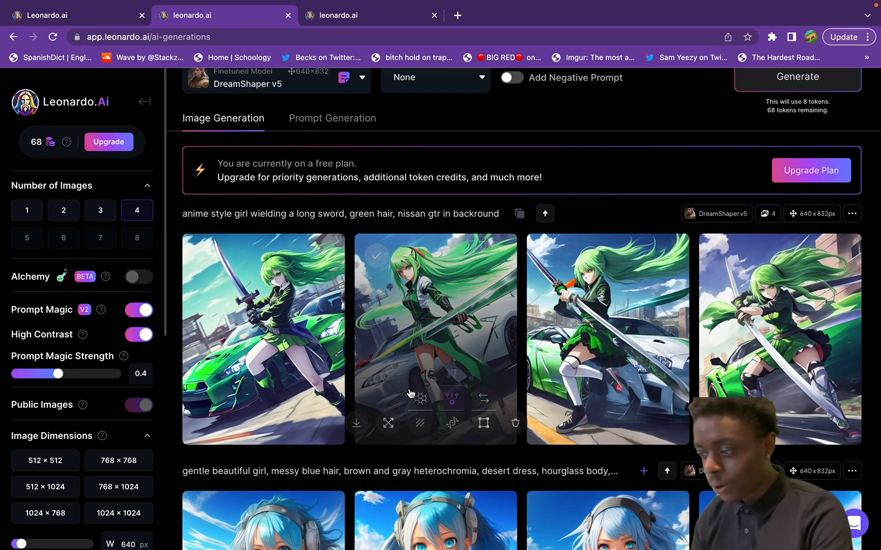
{"action": "mouse_move", "coordinate": [365, 353]}
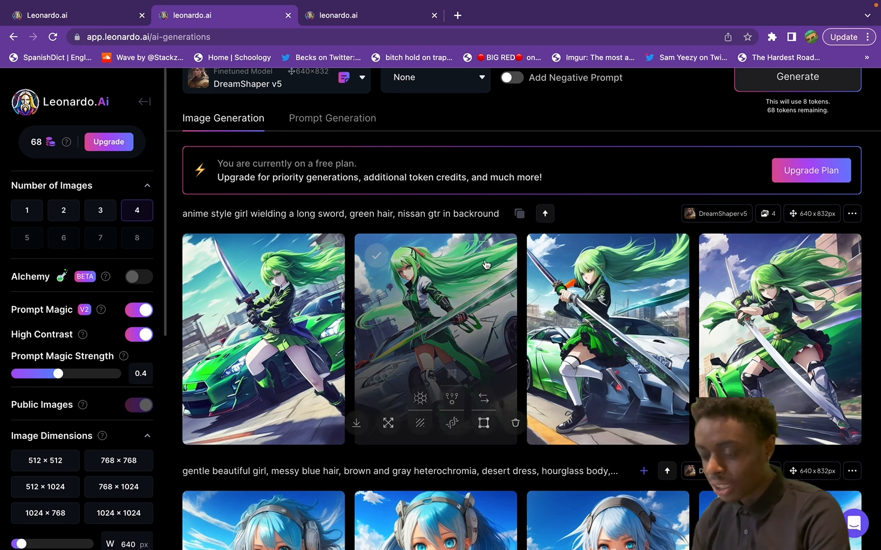
{"action": "scroll", "scroll_direction": "up", "scroll_amount": 3}
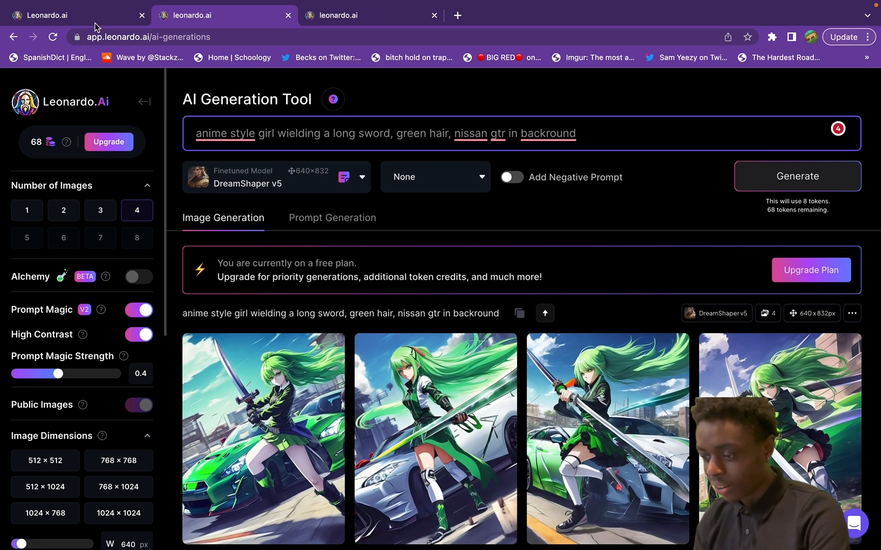
{"action": "mouse_move", "coordinate": [83, 105]}
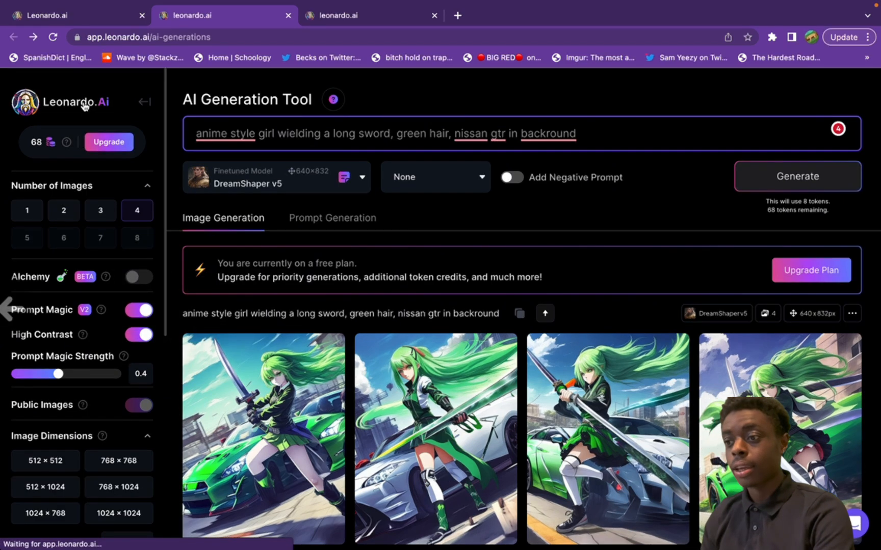
{"action": "scroll", "scroll_direction": "down", "scroll_amount": 3}
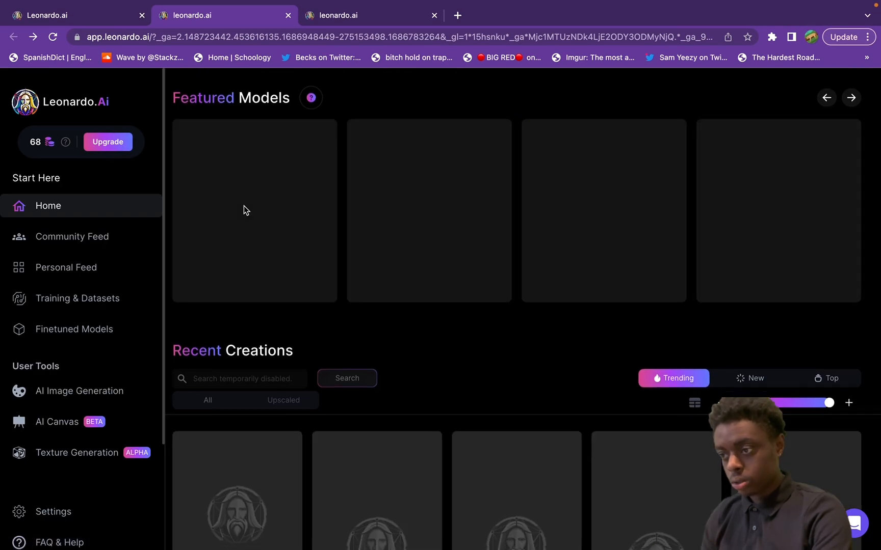
{"action": "scroll", "scroll_direction": "down", "scroll_amount": 3}
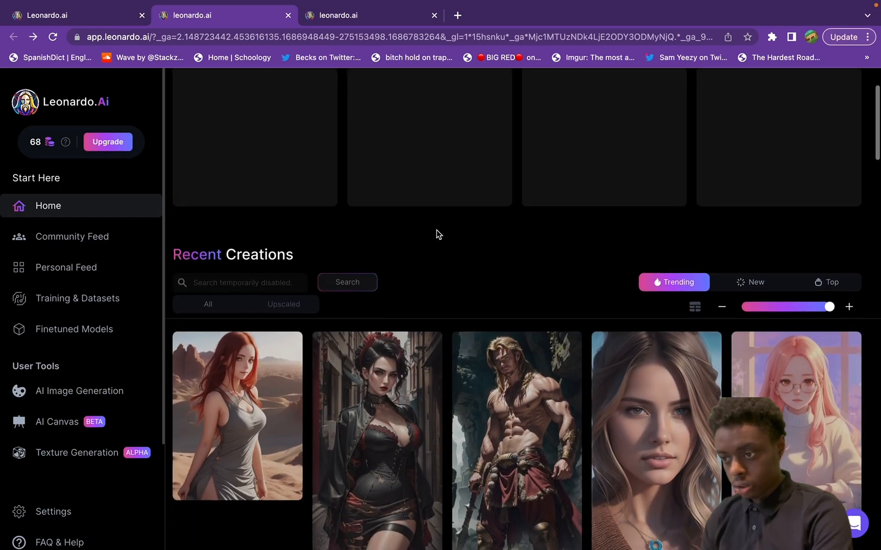
- Scroll through Recent Creations to the smiling long-haired woman portrait
{"action": "scroll", "scroll_direction": "up", "scroll_amount": 3}
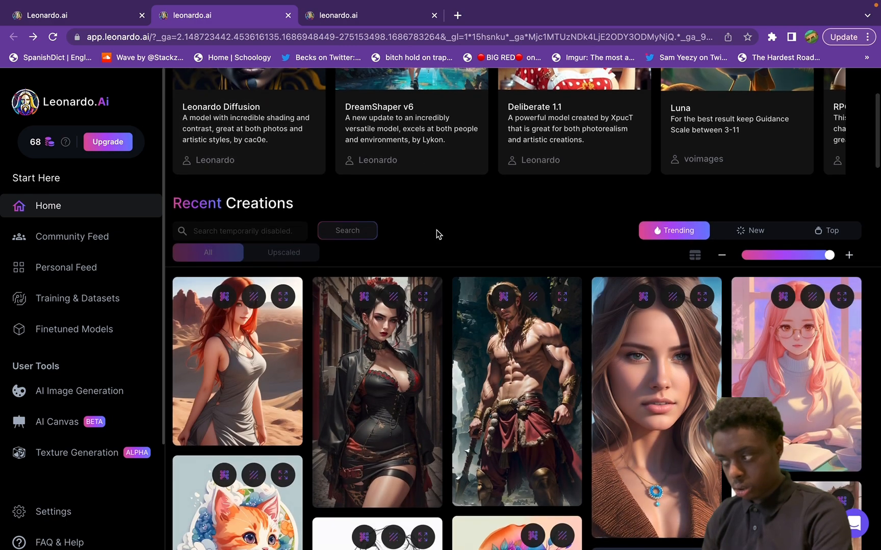
{"action": "scroll", "scroll_direction": "down", "scroll_amount": 3}
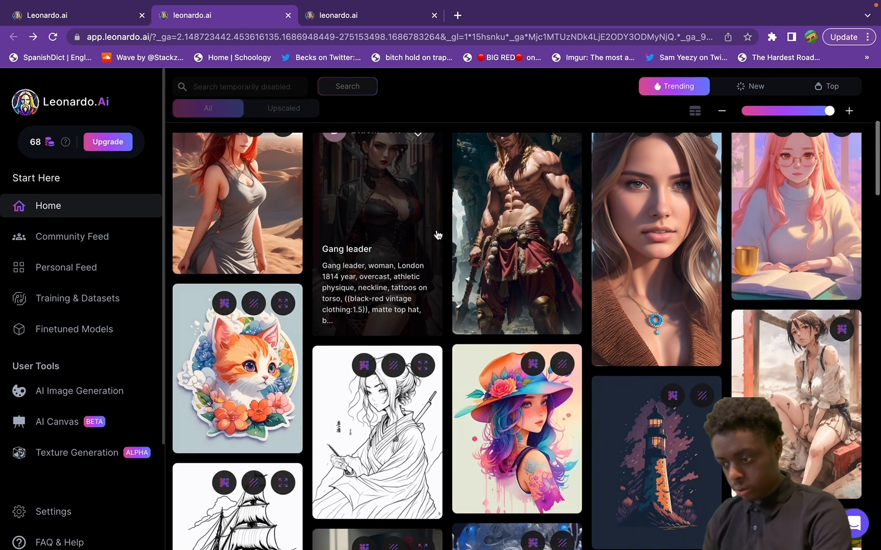
{"action": "scroll", "scroll_direction": "down", "scroll_amount": 3}
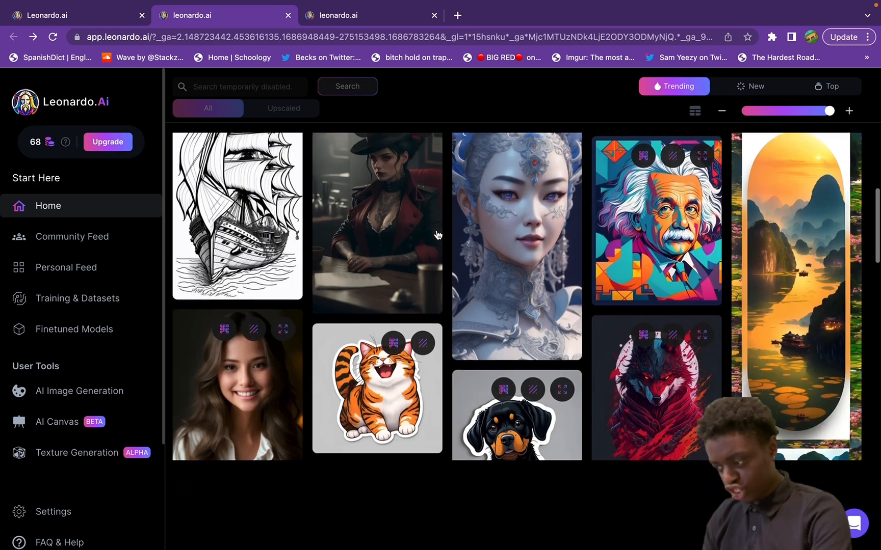
{"action": "scroll", "scroll_direction": "down", "scroll_amount": 3}
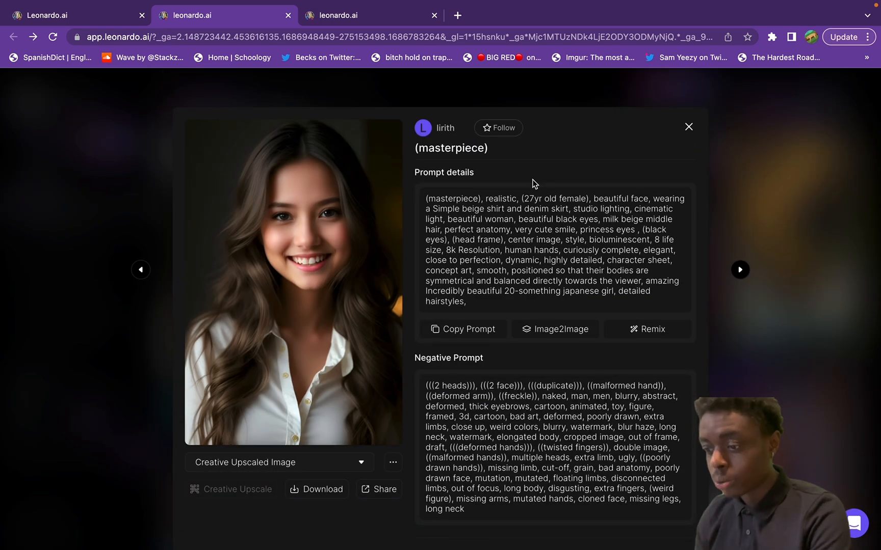
- Remix the smiling woman portrait so its prompt and the RPG 4.0 model load into the generation tool
{"action": "double_click", "coordinate": [572, 199]}
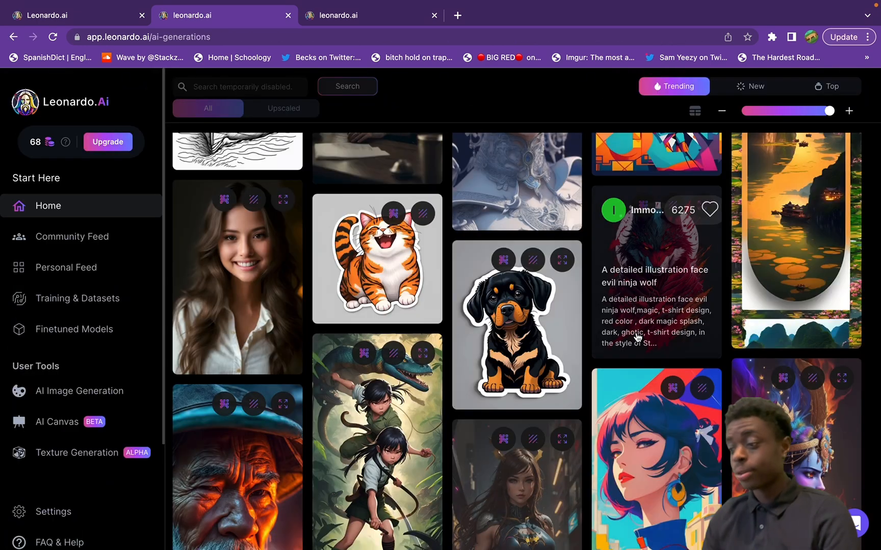
{"action": "left_click", "coordinate": [79, 391]}
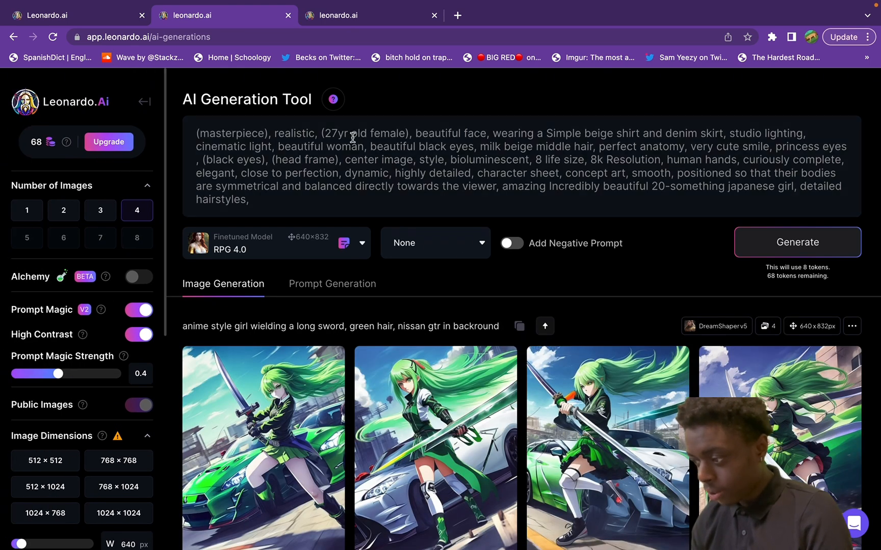
- Edit the prompt to a 22-year-old man, generate four RPG 4.0 portraits, then return home
{"action": "left_click", "coordinate": [384, 133]}
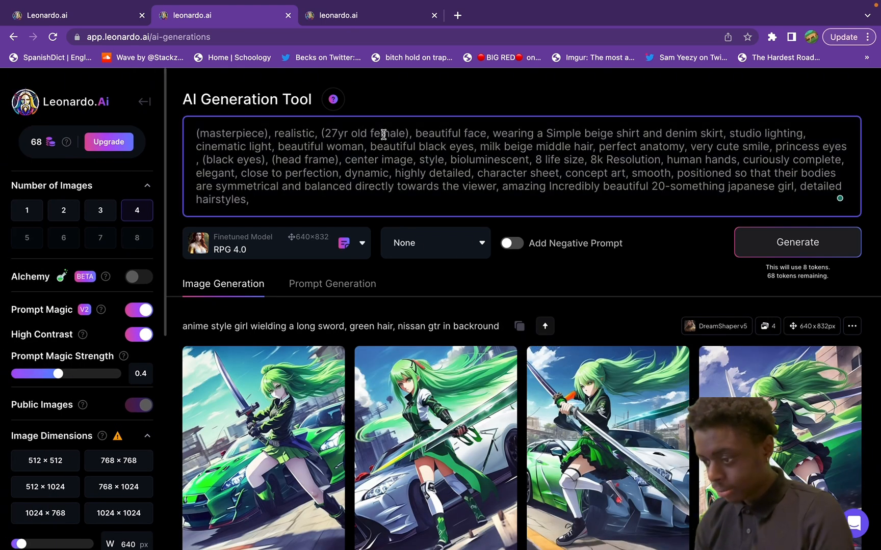
{"action": "left_click", "coordinate": [796, 242]}
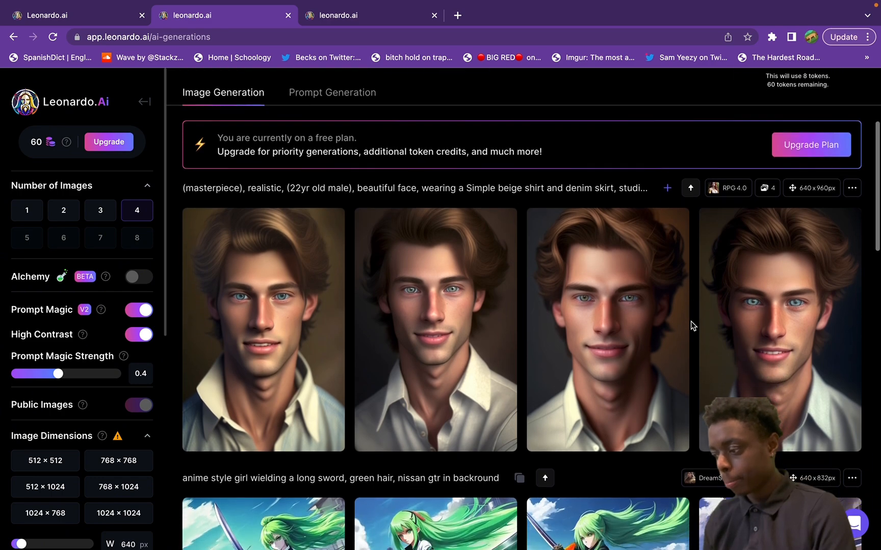
{"action": "scroll", "scroll_direction": "down", "scroll_amount": 3}
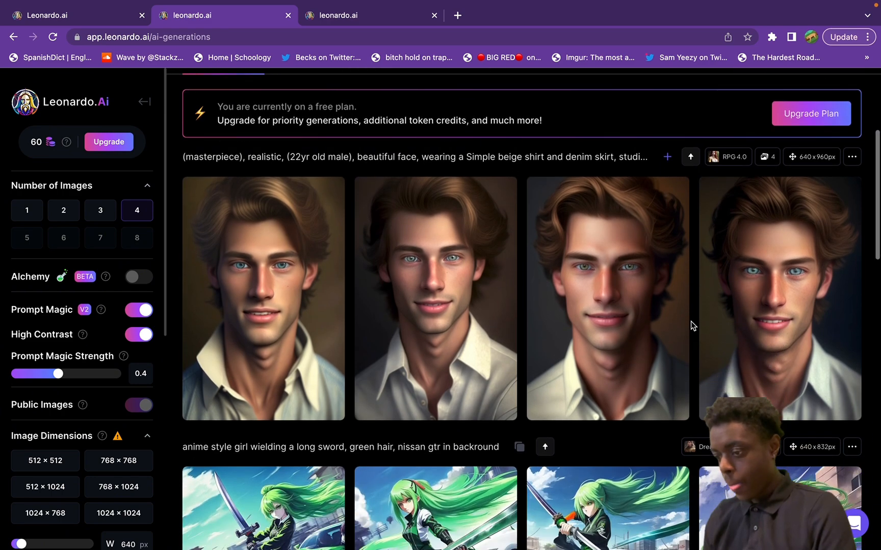
{"action": "scroll", "scroll_direction": "down", "scroll_amount": 3}
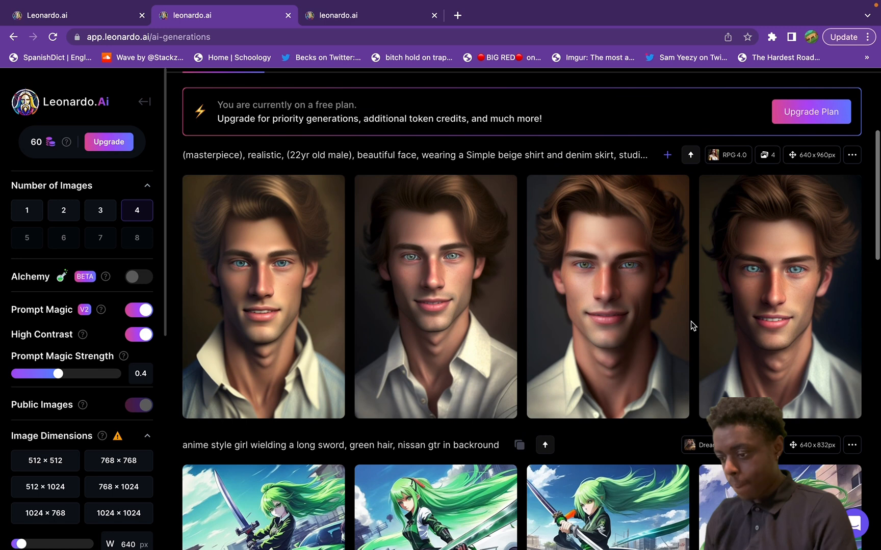
{"action": "mouse_move", "coordinate": [733, 309]}
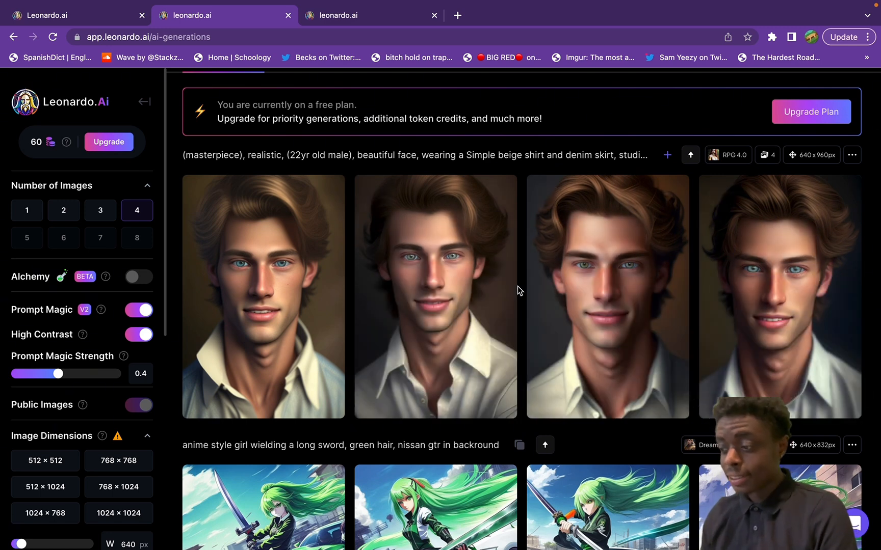
{"action": "scroll", "scroll_direction": "up", "scroll_amount": 3}
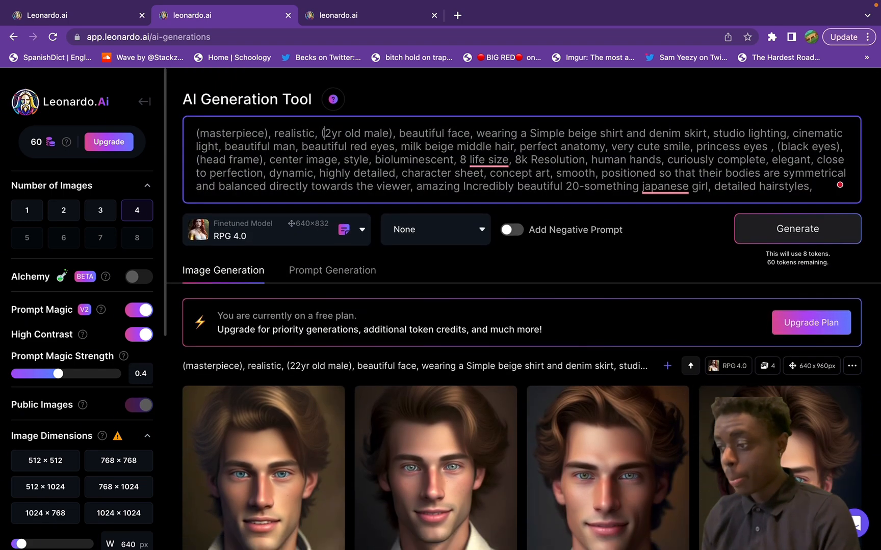
{"action": "left_click", "coordinate": [795, 229]}
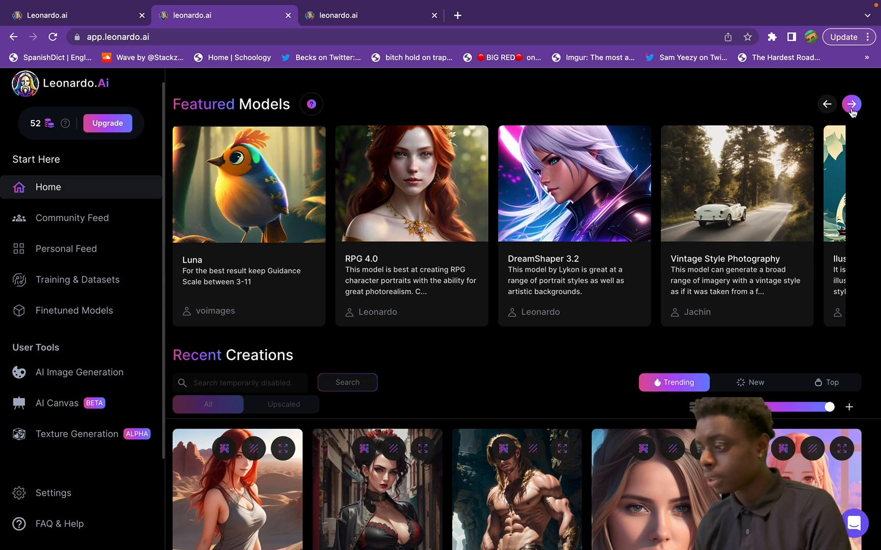
- Page through the featured models to Leonardo Diffusion, DreamShaper v6, Deliberate 1.1 and Luna
{"action": "left_click", "coordinate": [851, 104]}
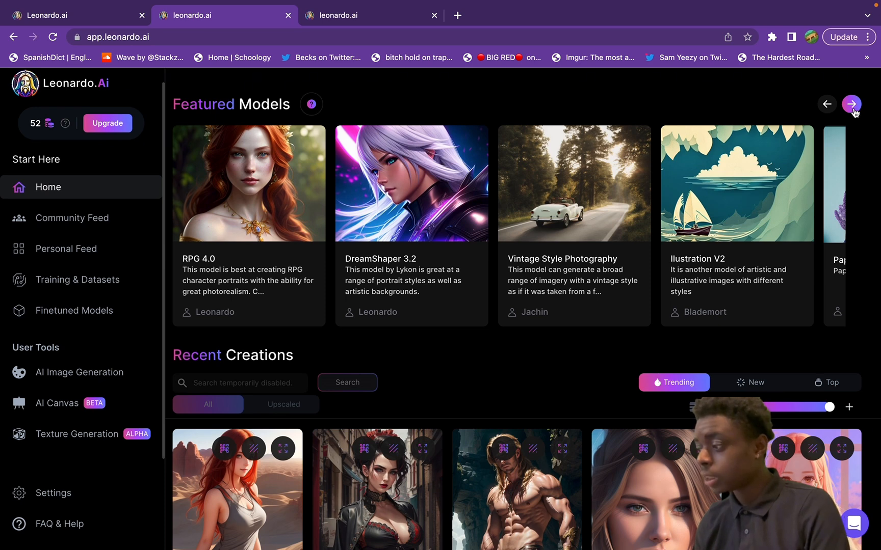
{"action": "left_click", "coordinate": [851, 104]}
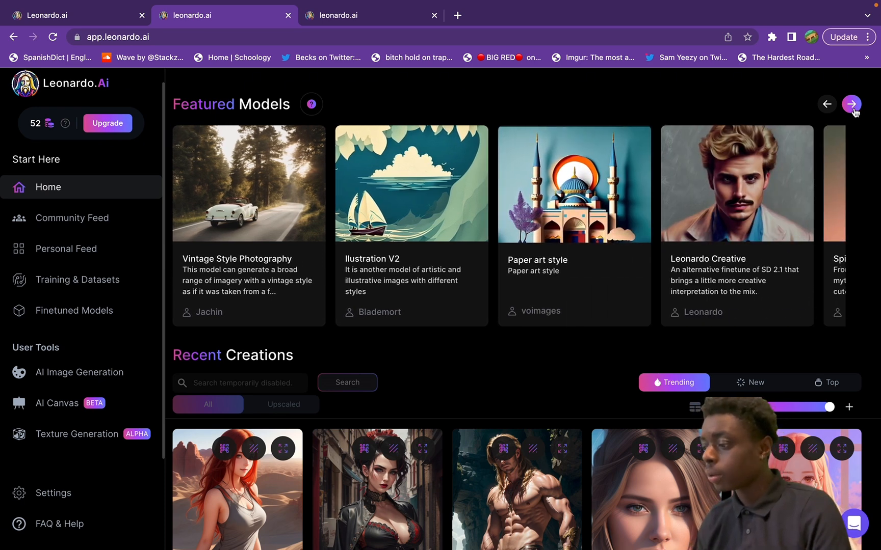
{"action": "mouse_move", "coordinate": [449, 323]}
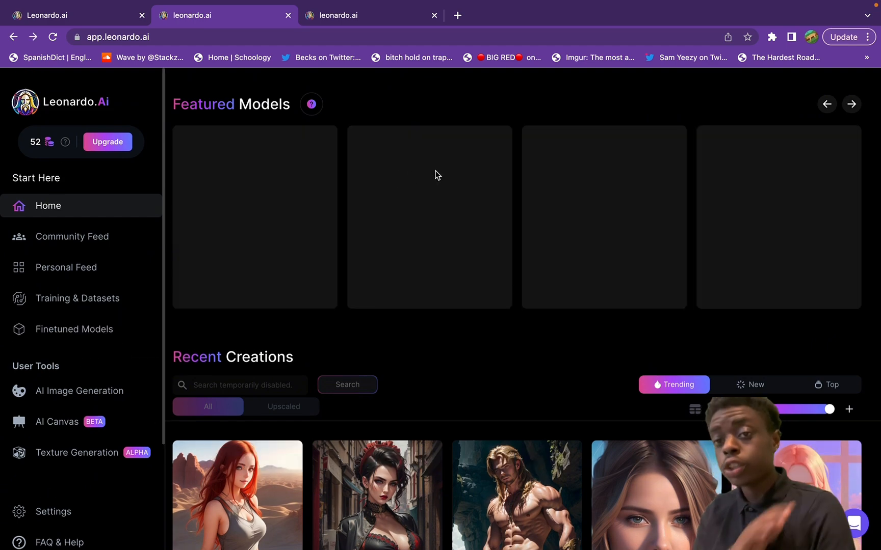
{"action": "left_click", "coordinate": [851, 104]}
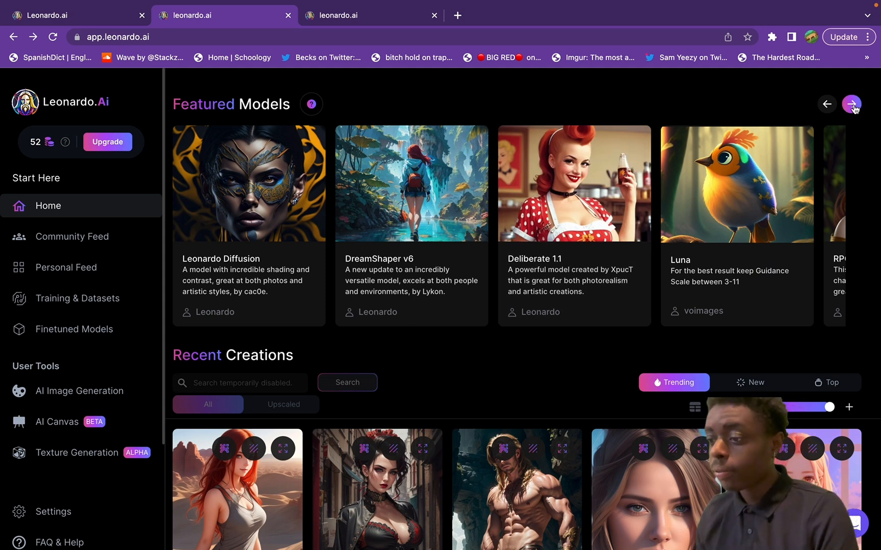
{"action": "mouse_move", "coordinate": [258, 205]}
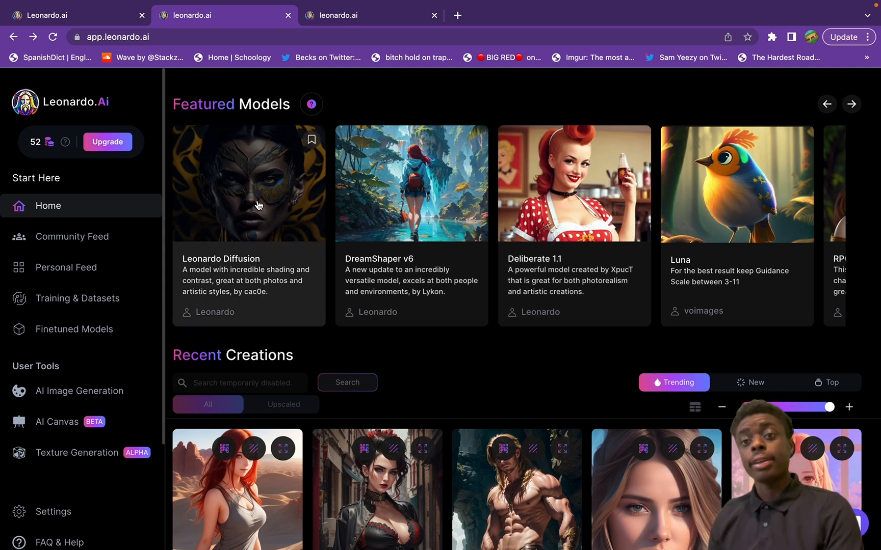
{"action": "mouse_move", "coordinate": [377, 221]}
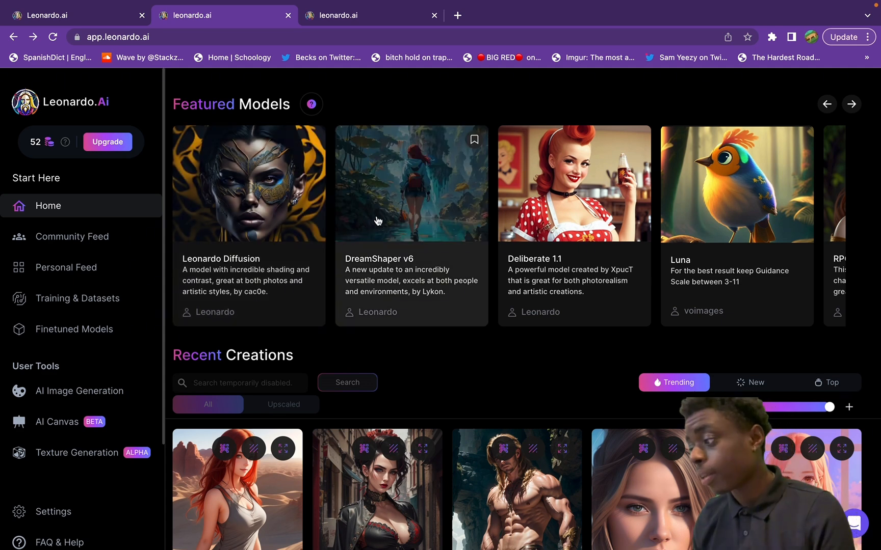
{"action": "scroll", "scroll_direction": "down", "scroll_amount": 3}
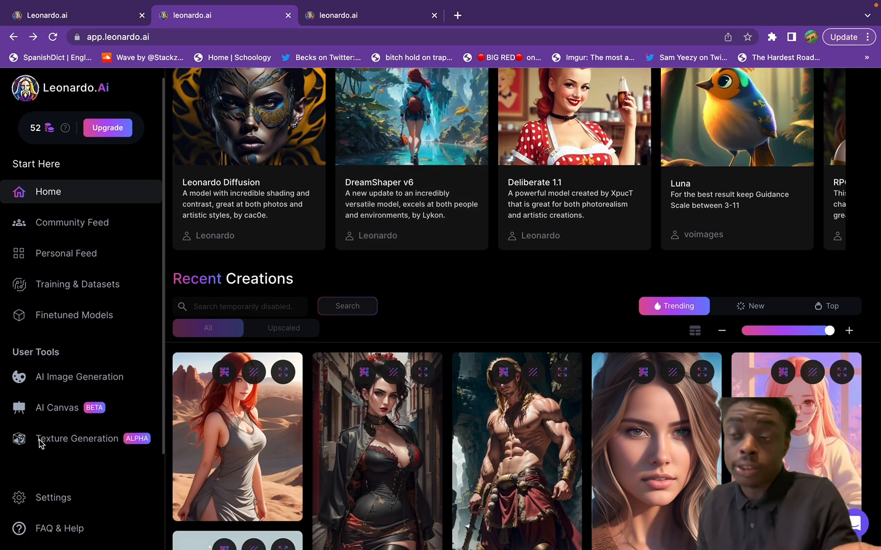
- Reopen the tree bark texture project from the sidebar
{"action": "left_click", "coordinate": [77, 439]}
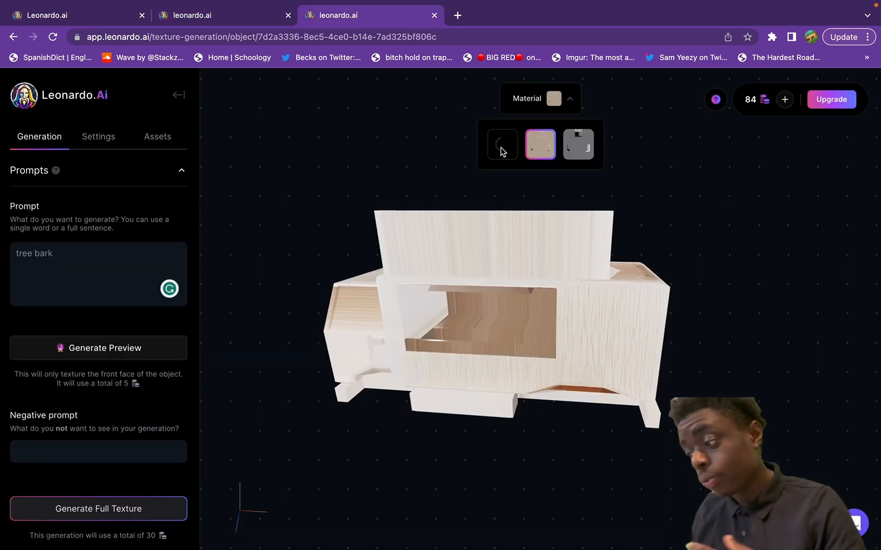
{"action": "mouse_move", "coordinate": [501, 144]}
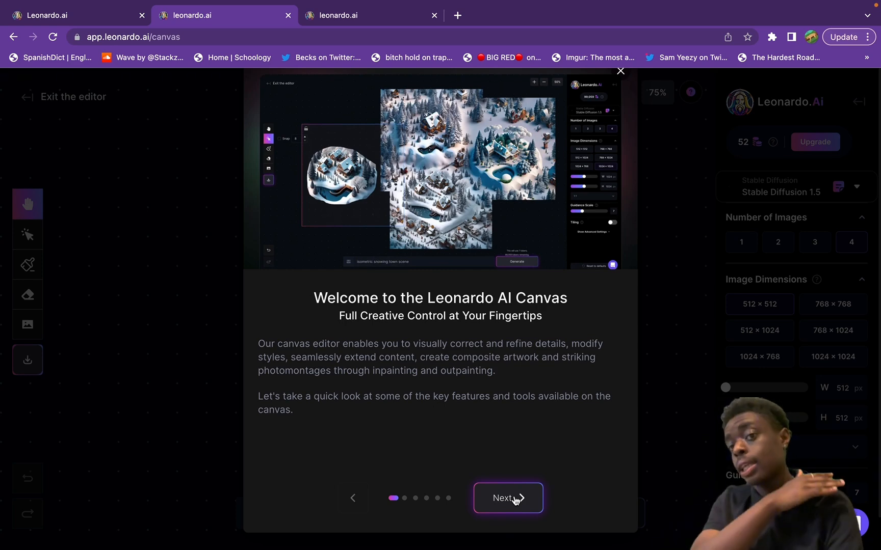
- Step through the uploading, selecting, moving and parameters pages, then finish the tour with Done
{"action": "left_click", "coordinate": [506, 497]}
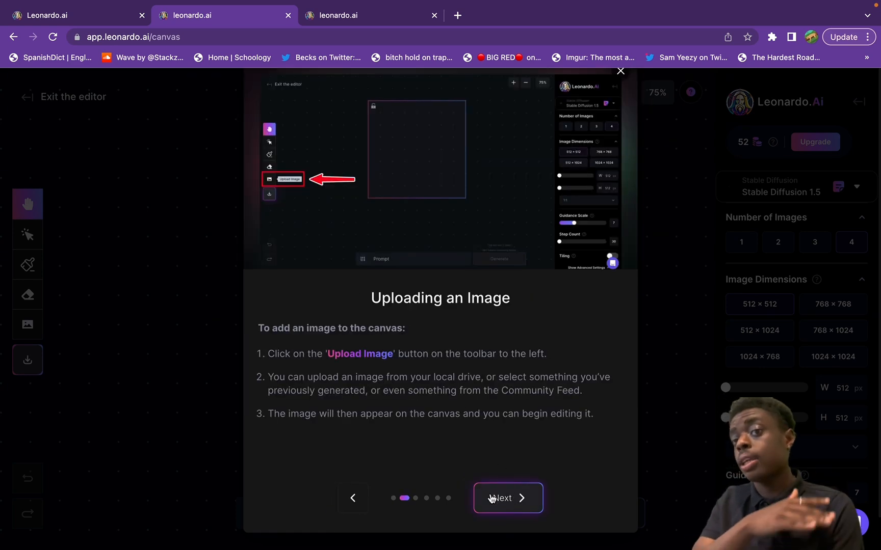
{"action": "left_click", "coordinate": [506, 498]}
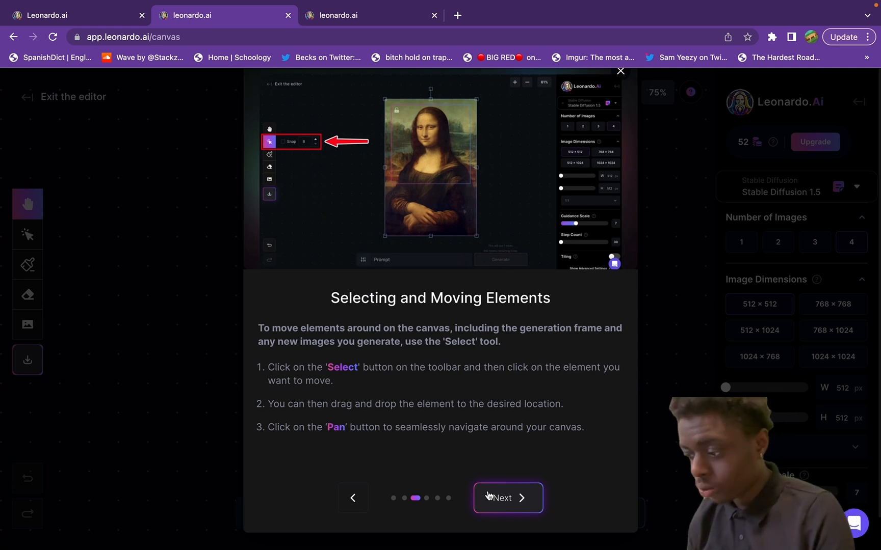
{"action": "left_click", "coordinate": [506, 497]}
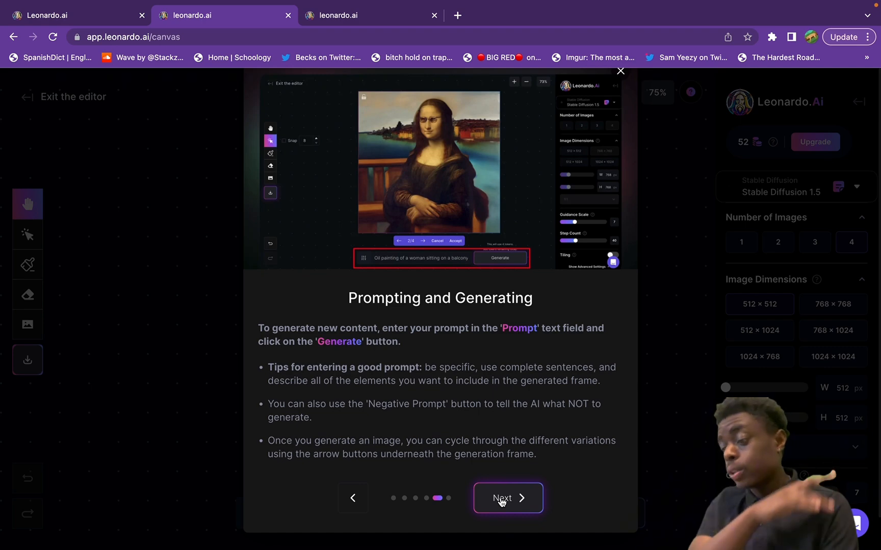
{"action": "left_click", "coordinate": [506, 498]}
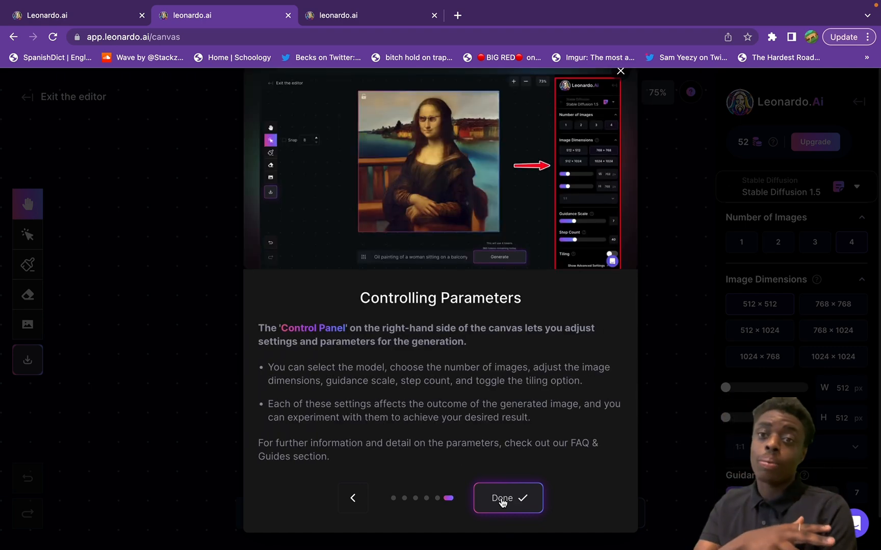
{"action": "left_click", "coordinate": [506, 497]}
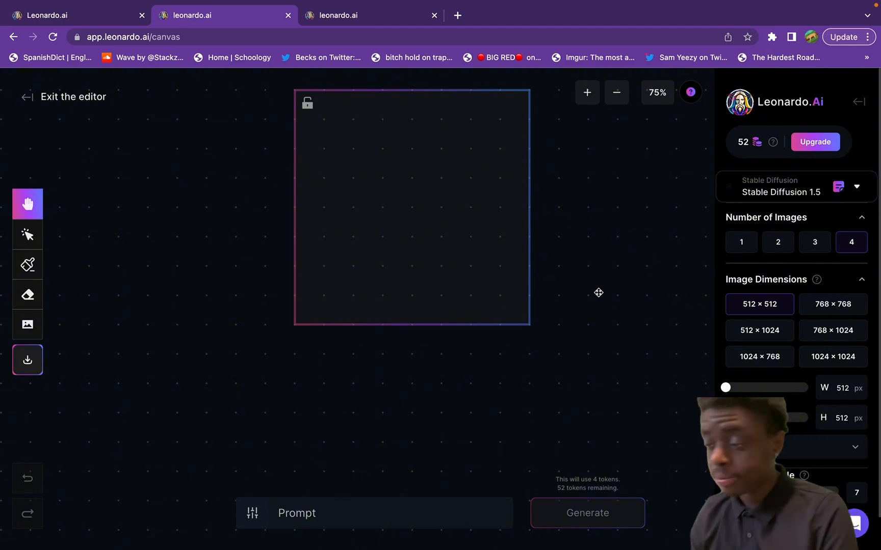
- Generate 'blue dodge charger' variations, browse them with the arrows, then switch to the tree bark texture
{"action": "left_click", "coordinate": [586, 513]}
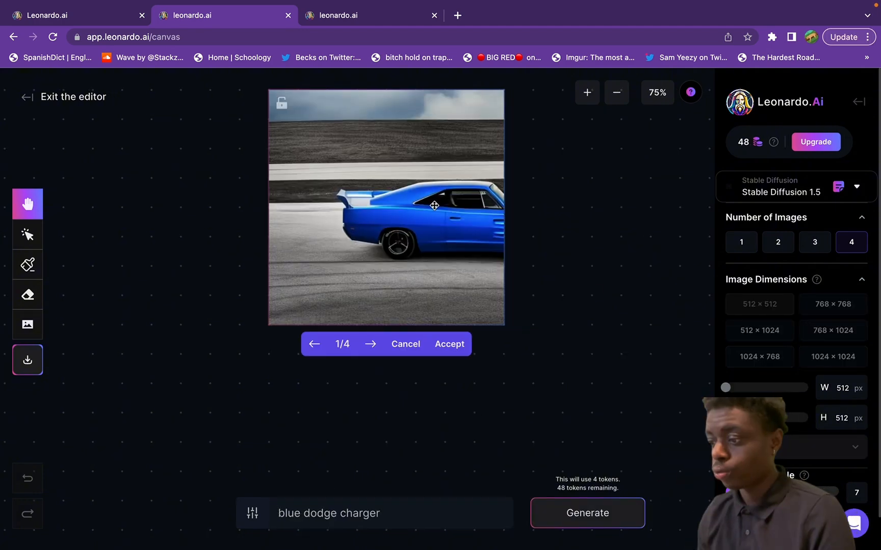
{"action": "left_click", "coordinate": [370, 344]}
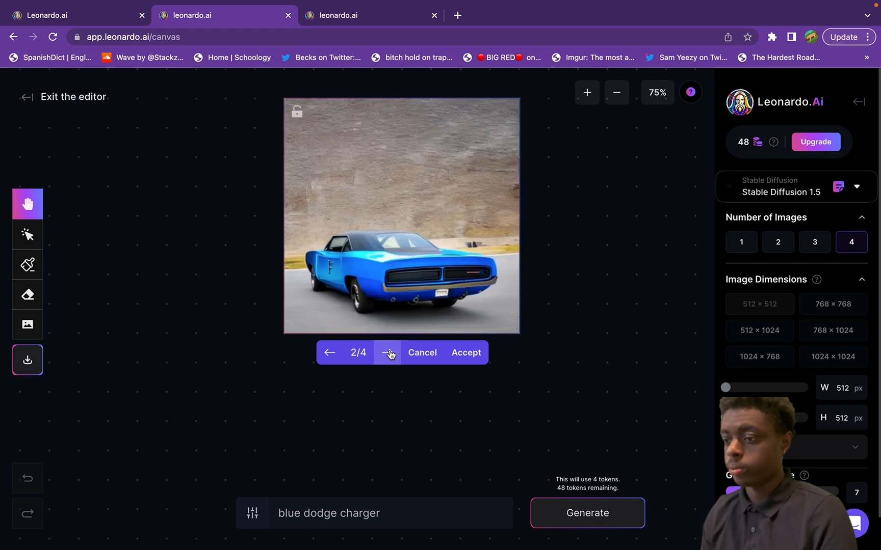
{"action": "left_click", "coordinate": [387, 353]}
{"action": "type", "text": "a"}
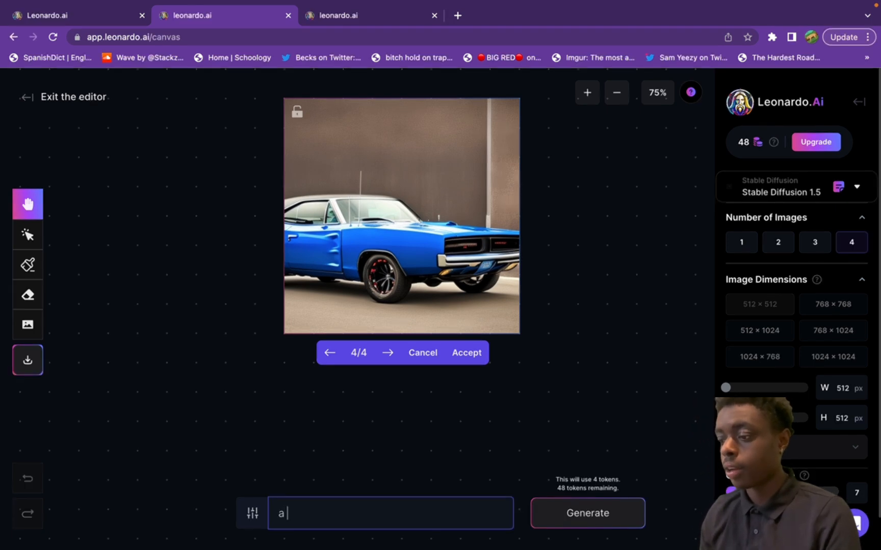
{"action": "left_click", "coordinate": [66, 97]}
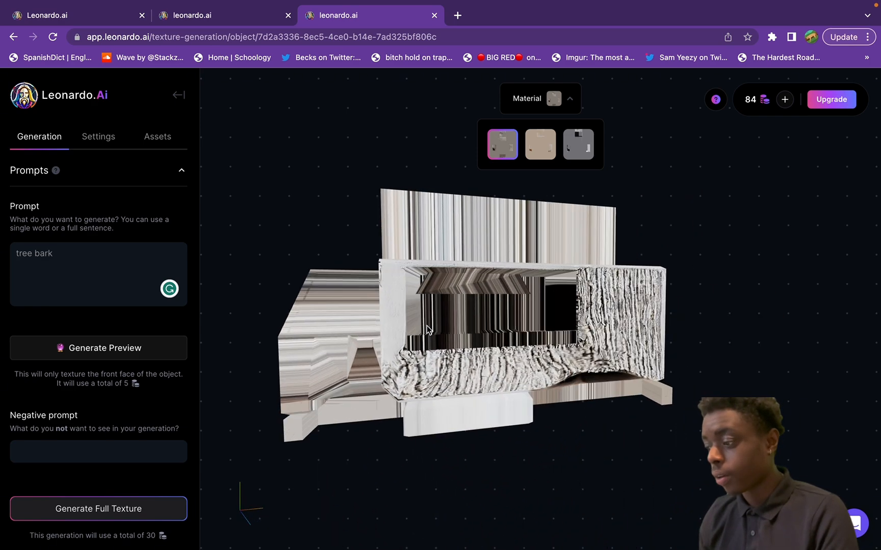
{"action": "left_click", "coordinate": [539, 144]}
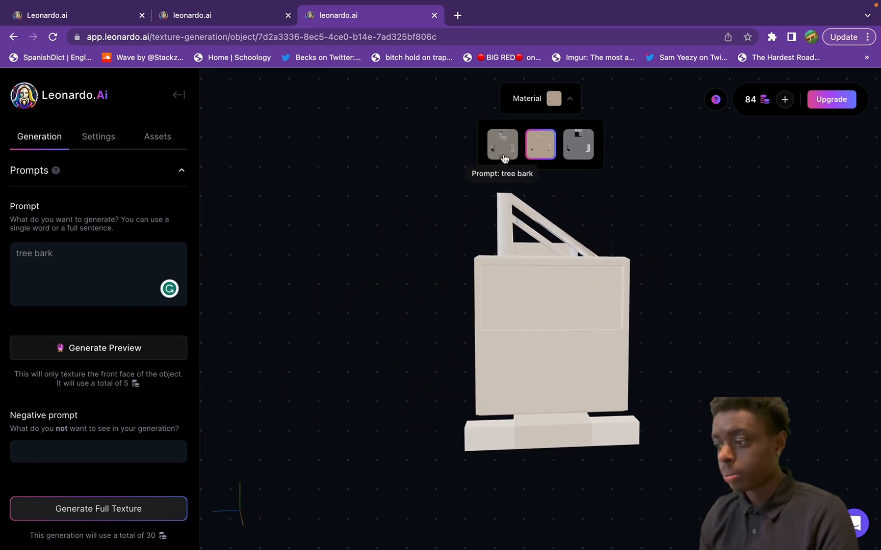
{"action": "left_click", "coordinate": [501, 144]}
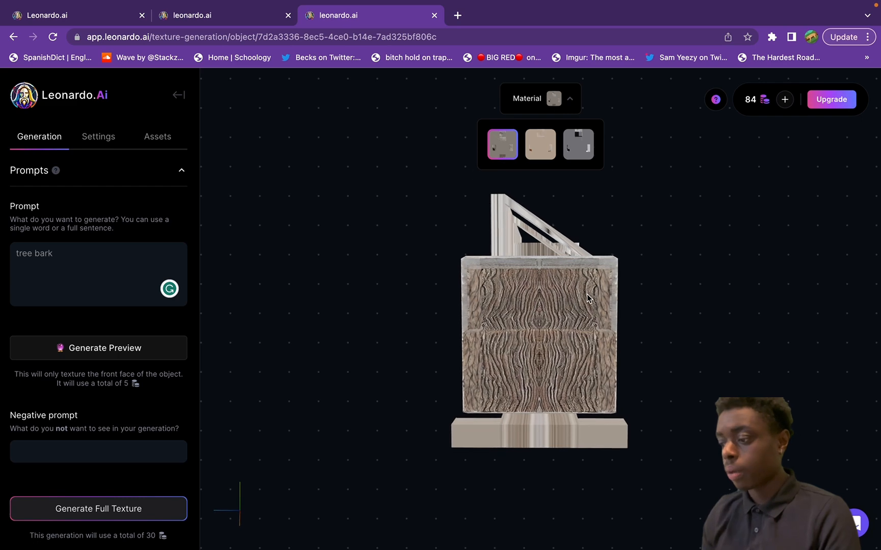